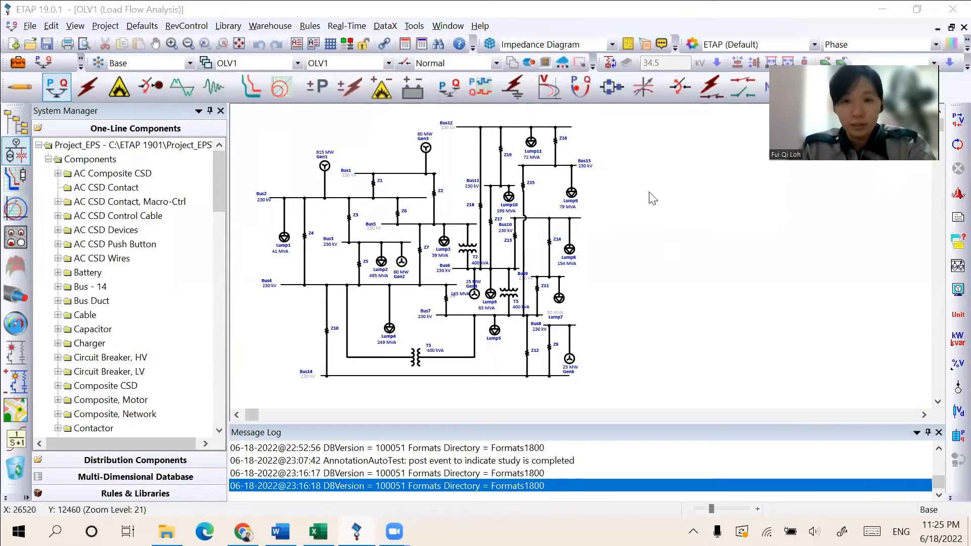
mouse_move(311, 193)
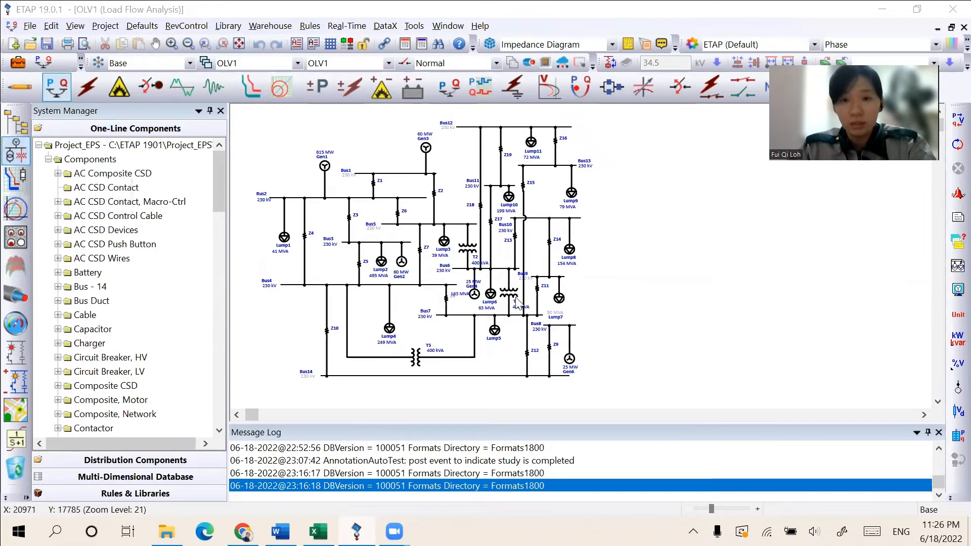
mouse_move(657, 216)
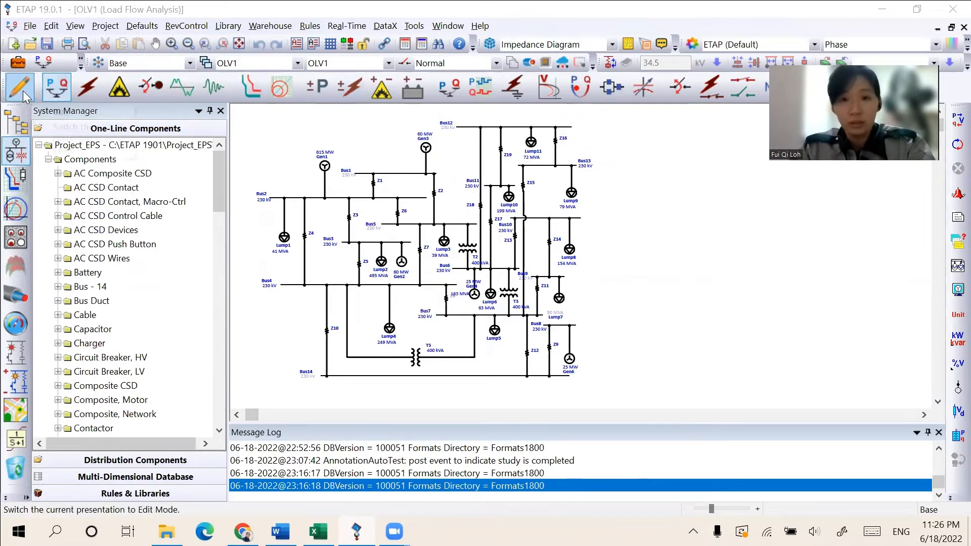
- Switch the 14-bus 230 kV one-line diagram from Load Flow Analysis to Edit Mode
click(18, 87)
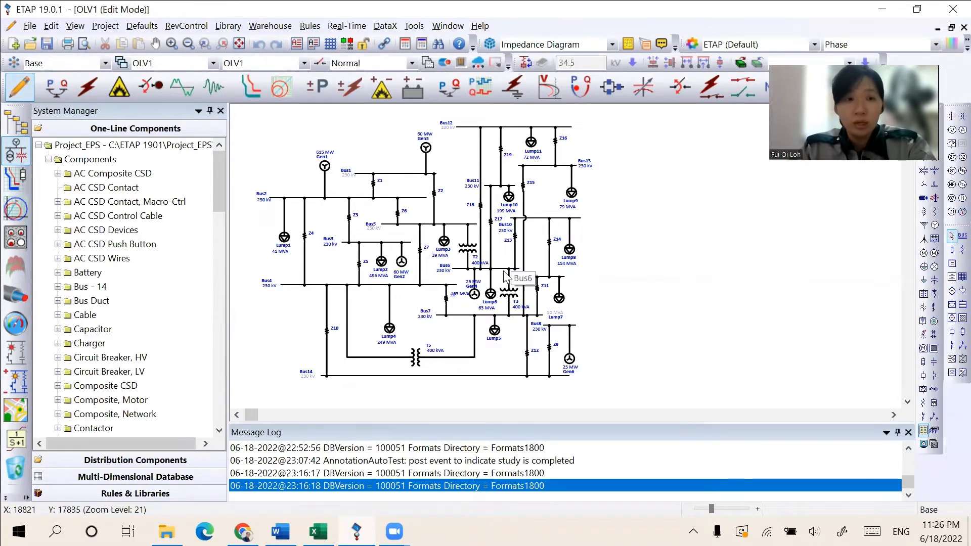
mouse_move(17, 89)
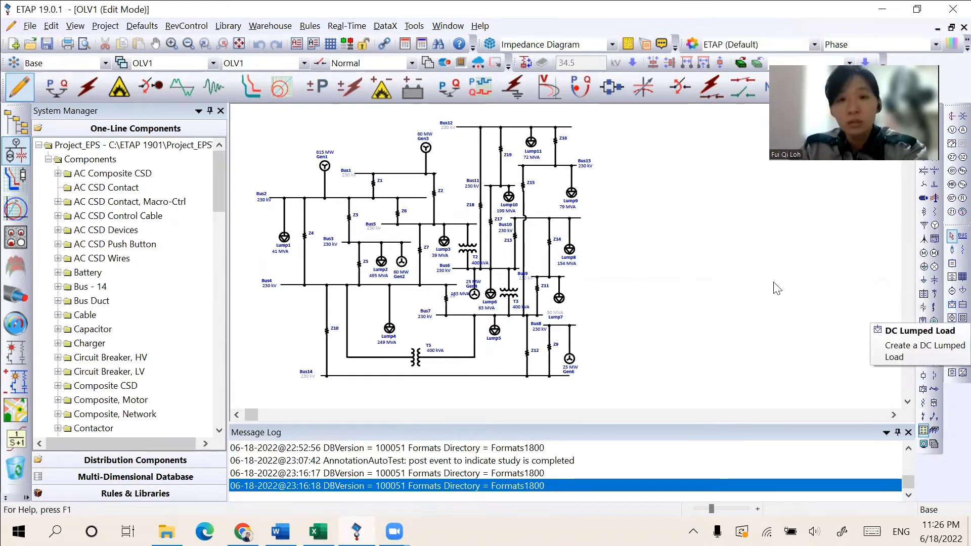
mouse_move(536, 203)
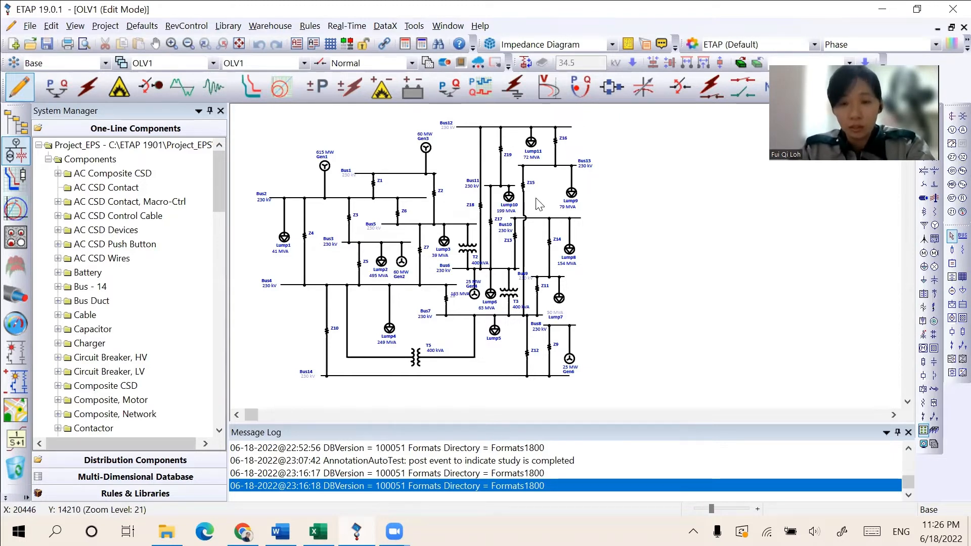
mouse_move(457, 270)
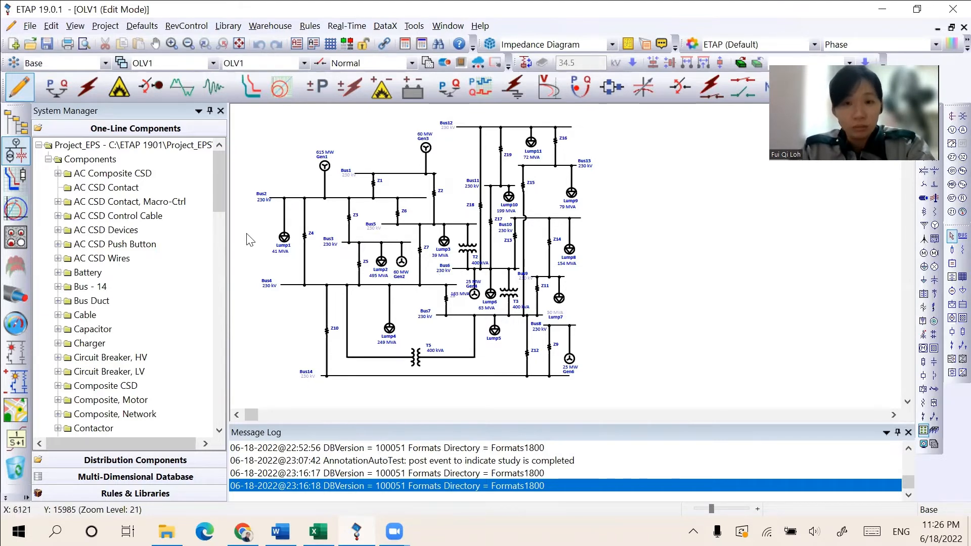
- Expand the 'Bus - 14' category in System Manager to list Bus1–Bus14 and browse the component counts
click(89, 287)
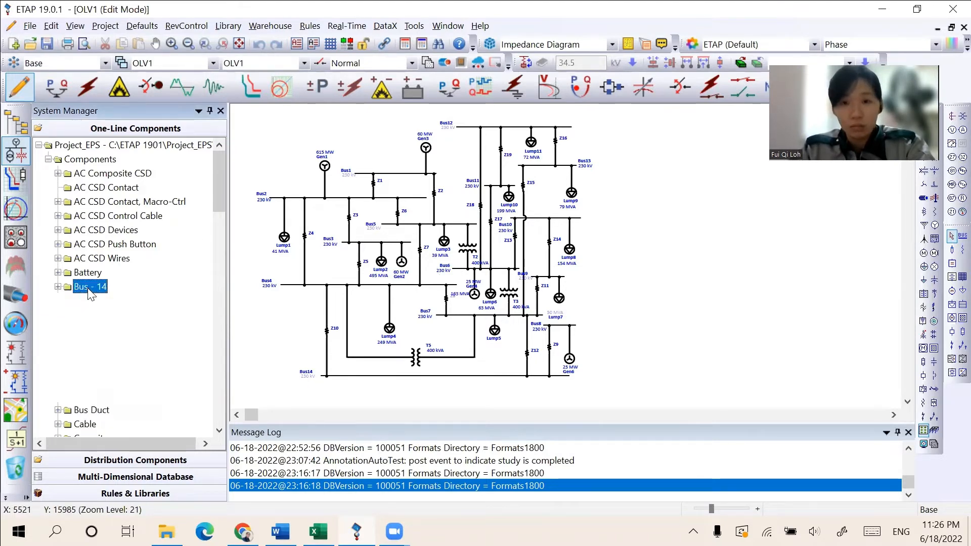
click(55, 286)
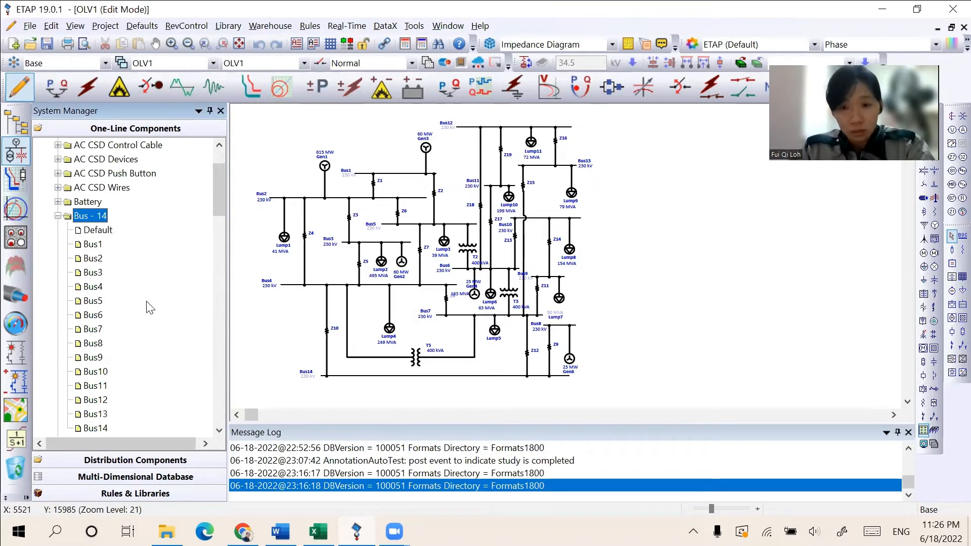
mouse_move(228, 308)
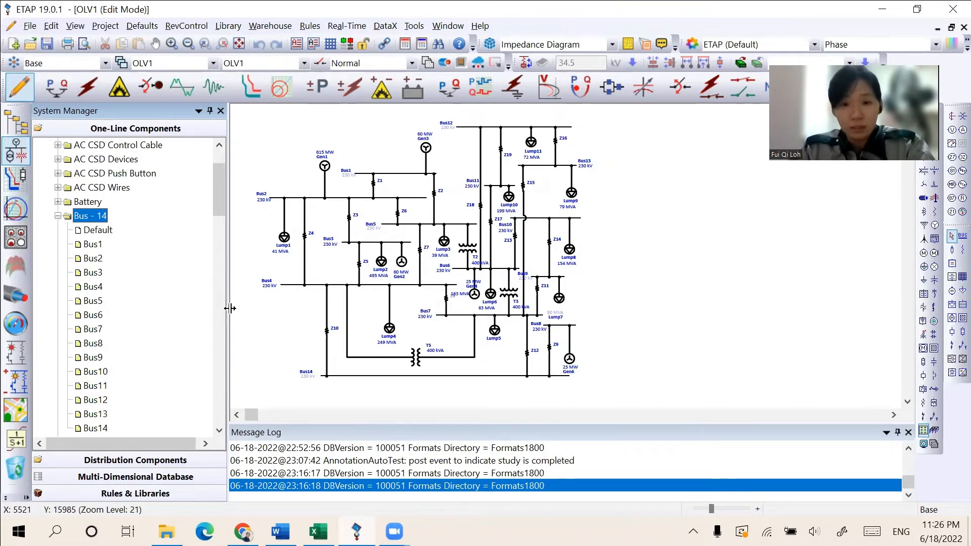
mouse_move(258, 336)
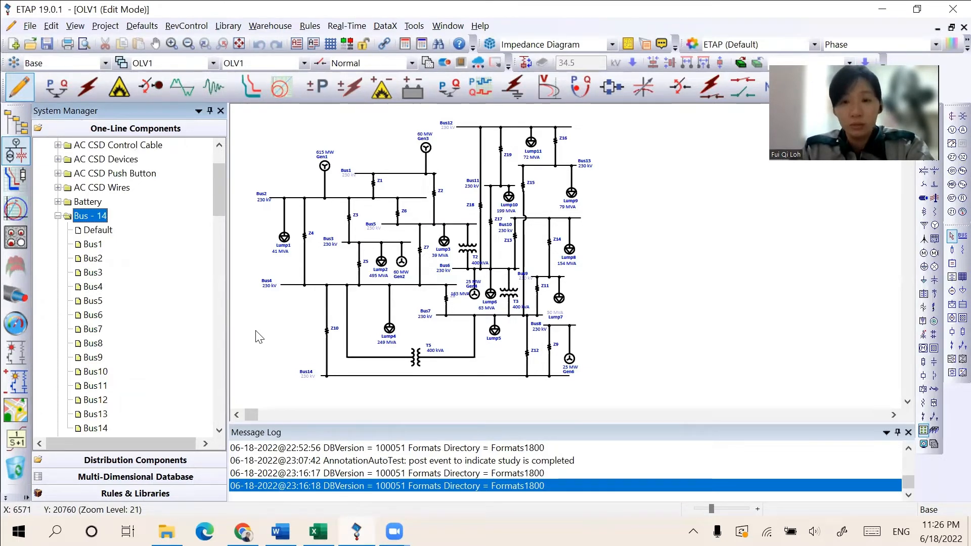
mouse_move(251, 368)
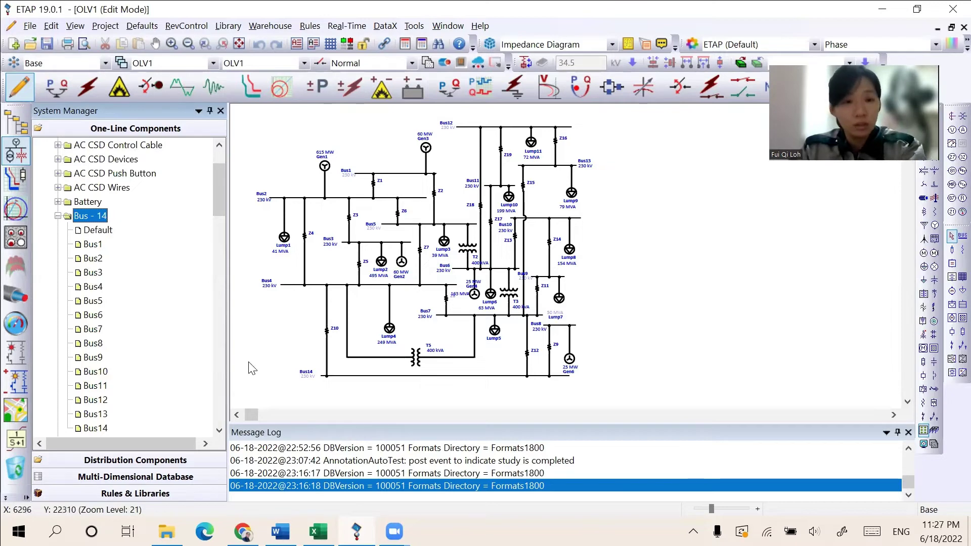
scroll(down, 3)
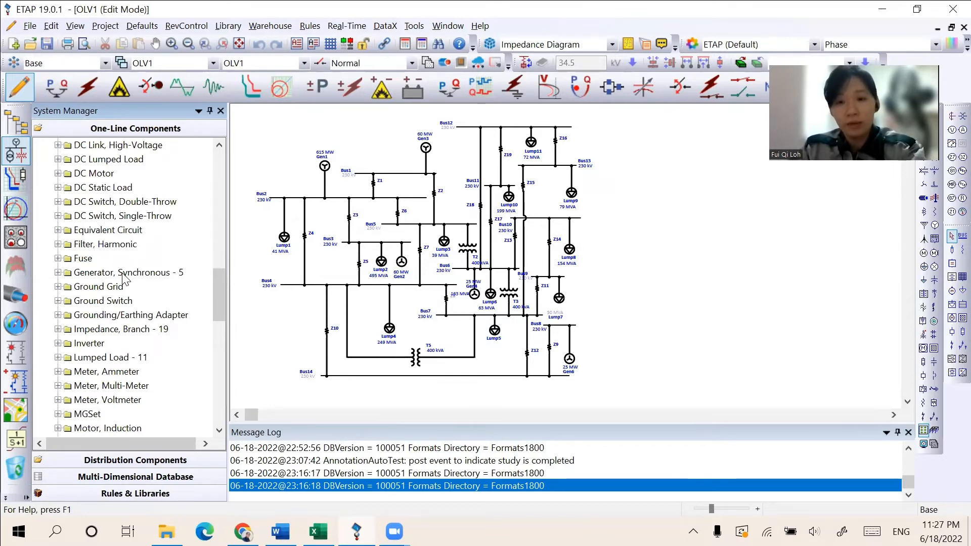
scroll(down, 3)
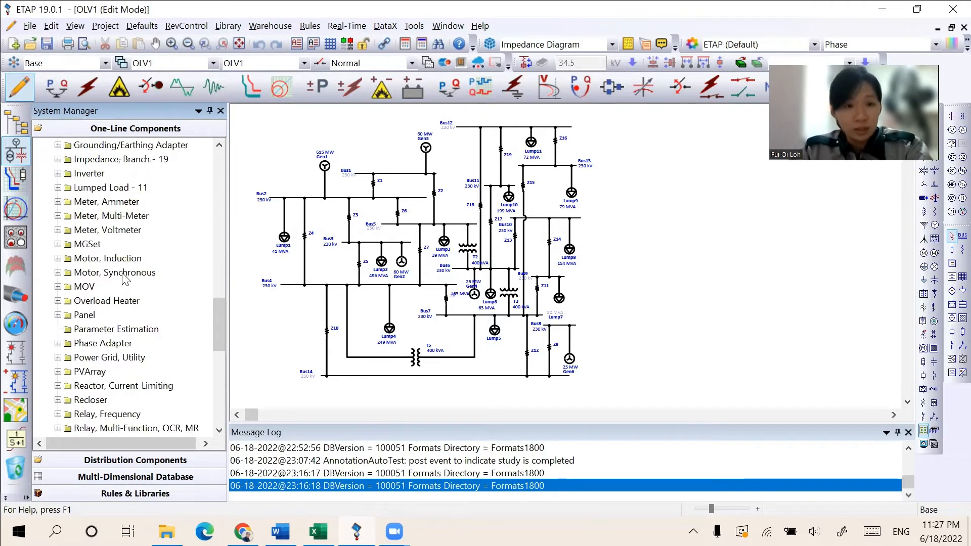
- Expand the impedance branches Z1–Z19 and the two-winding transformers T2, T3, T5 in the component tree
click(56, 159)
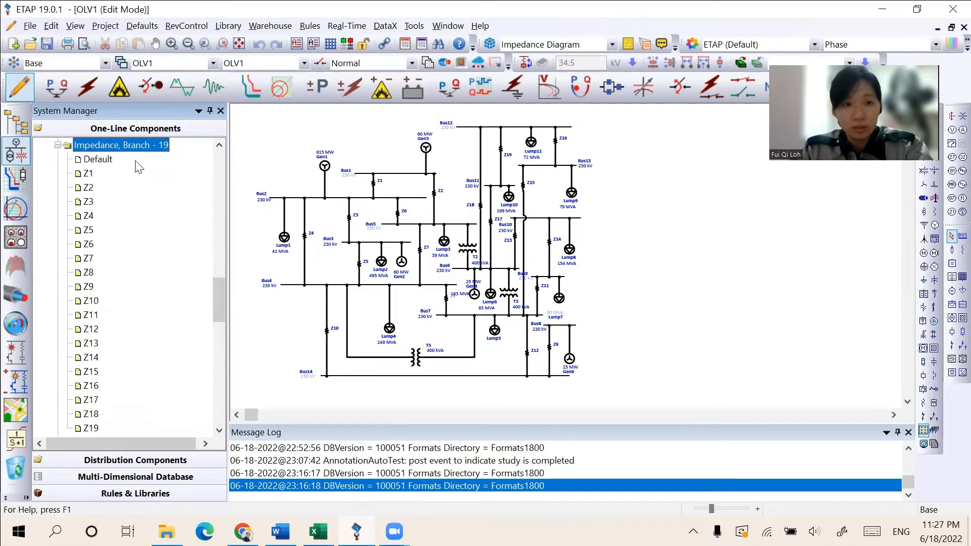
mouse_move(166, 218)
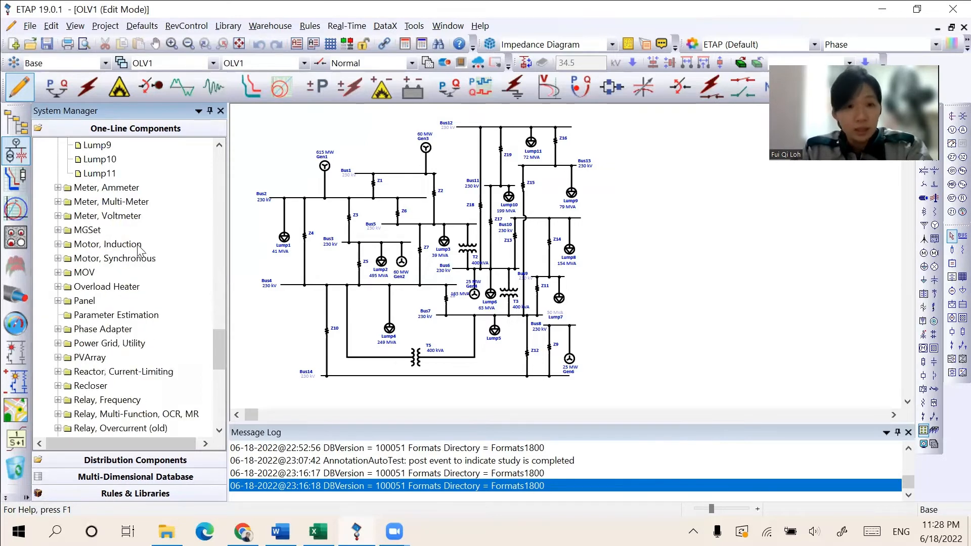
scroll(down, 3)
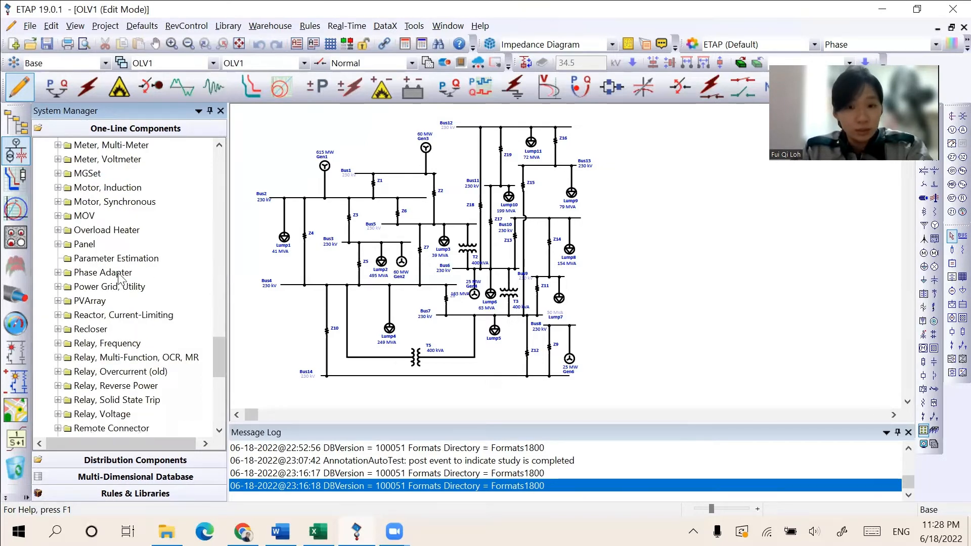
mouse_move(115, 347)
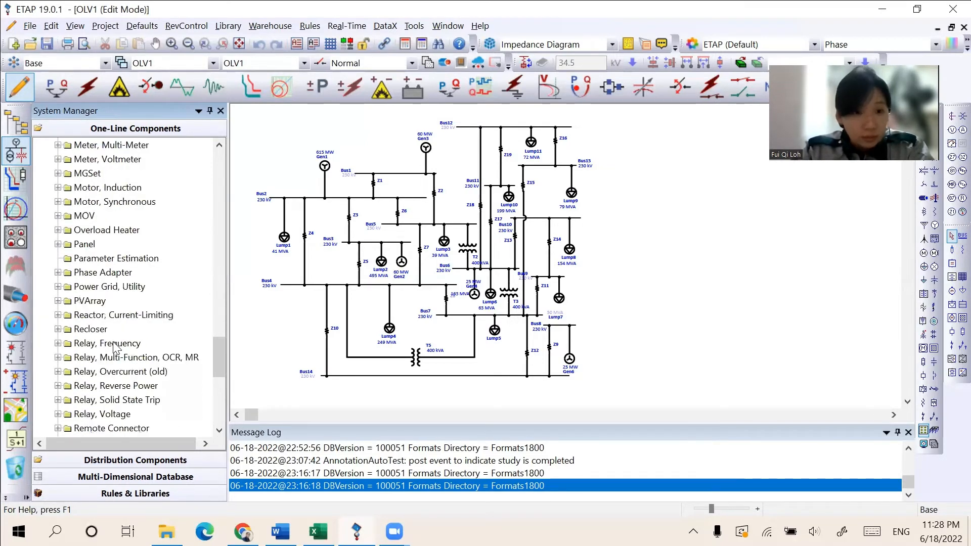
scroll(down, 3)
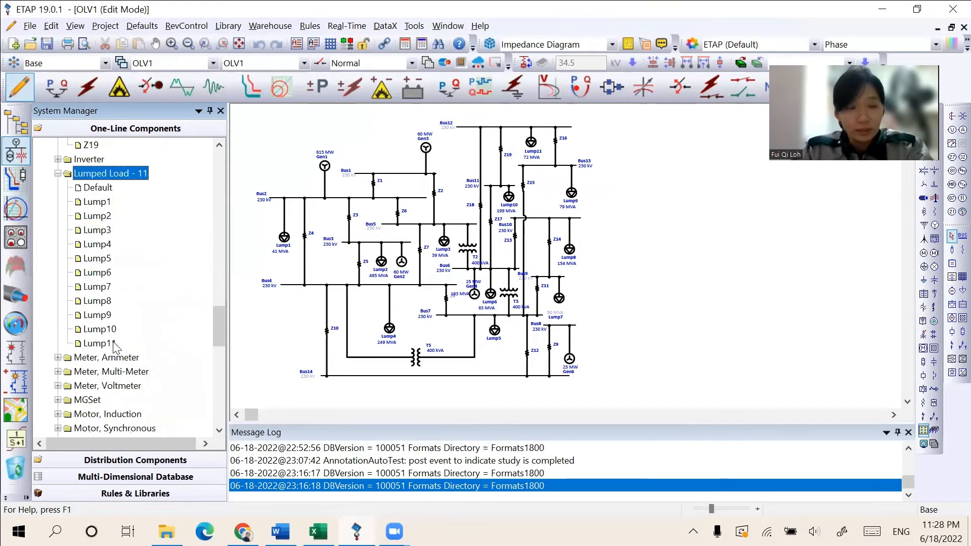
scroll(down, 3)
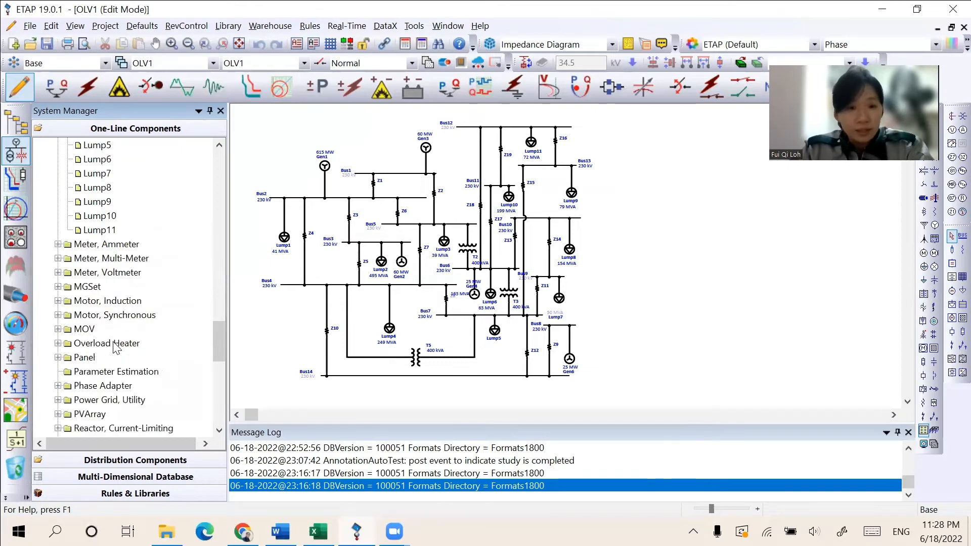
scroll(down, 3)
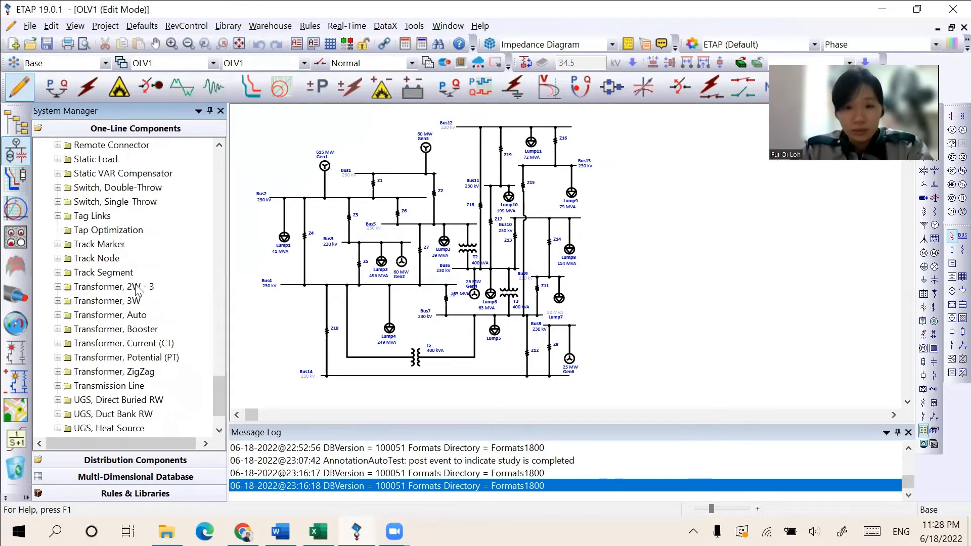
click(58, 286)
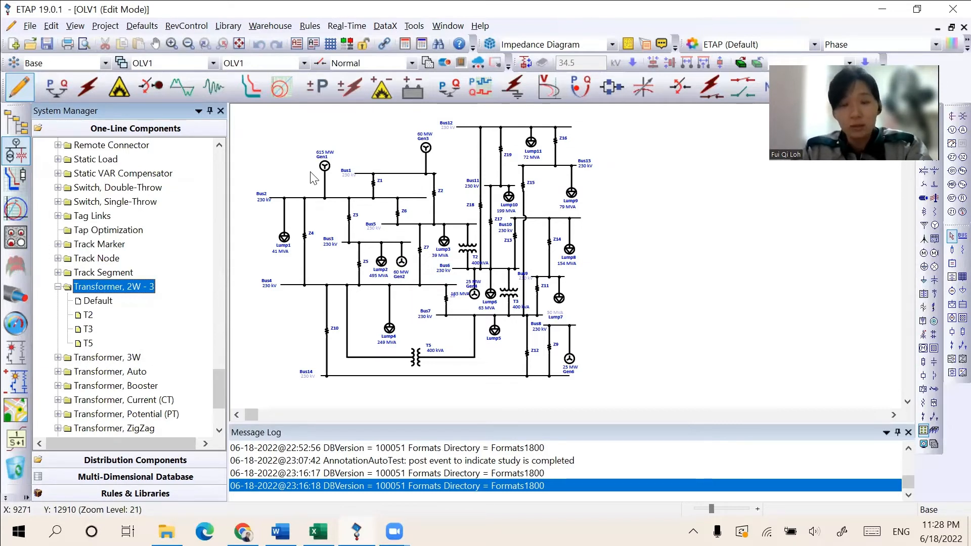
mouse_move(323, 168)
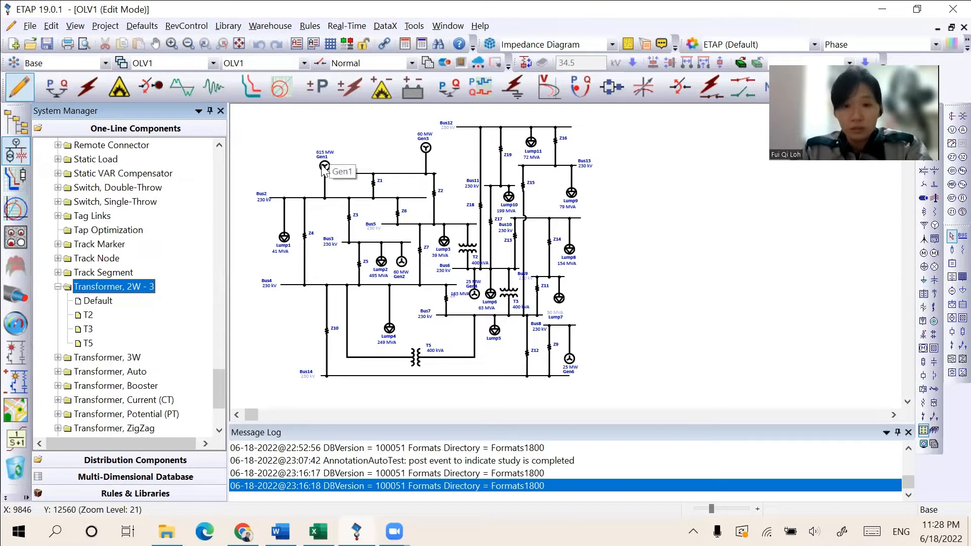
- Inspect Gen1's rating (615 MW, 230 kV, 85% PF) and Imp/Model data, keeping Steam Turbo, and close with OK
double_click(322, 167)
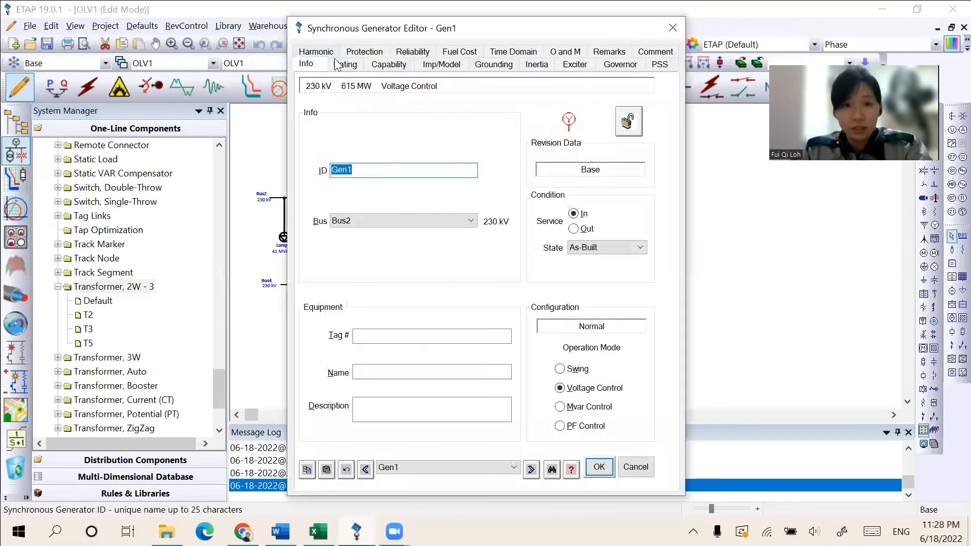
click(345, 64)
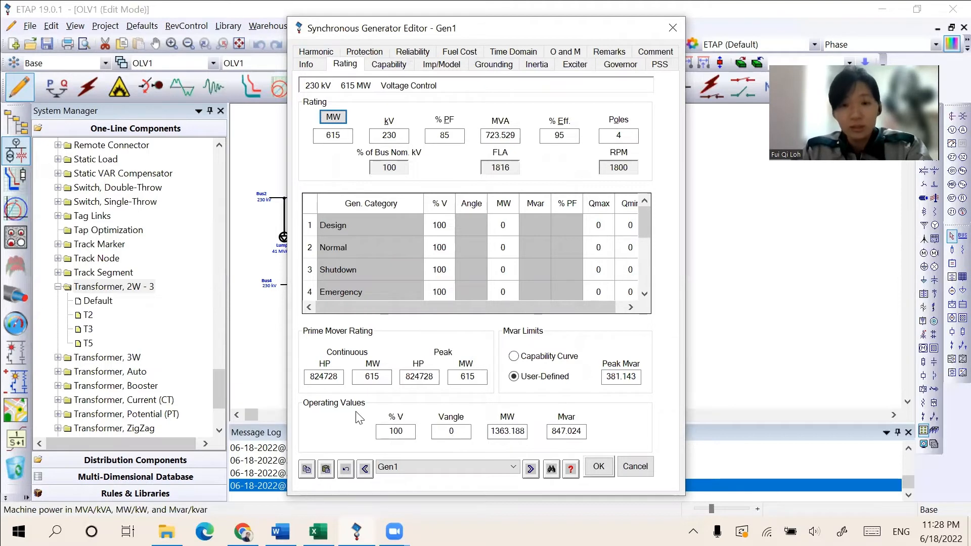
mouse_move(395, 89)
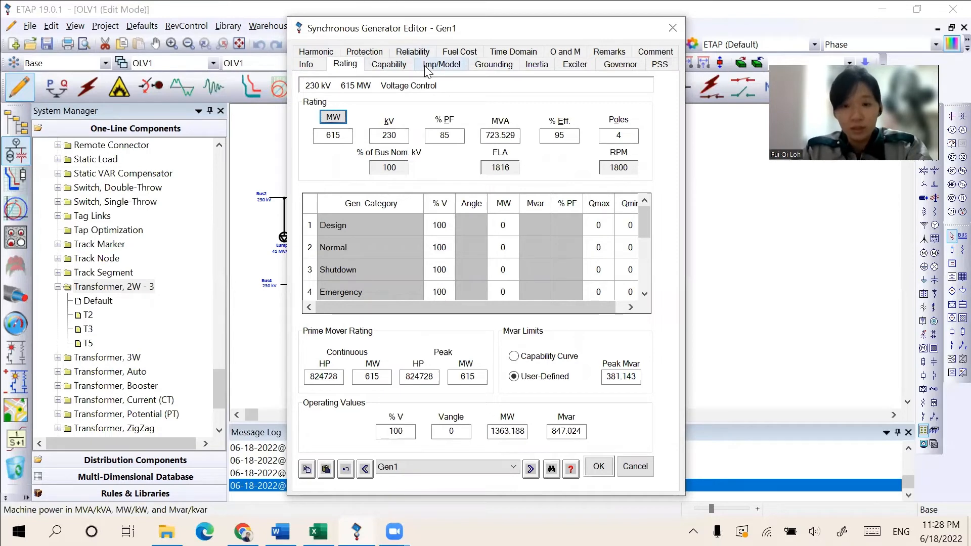
click(441, 65)
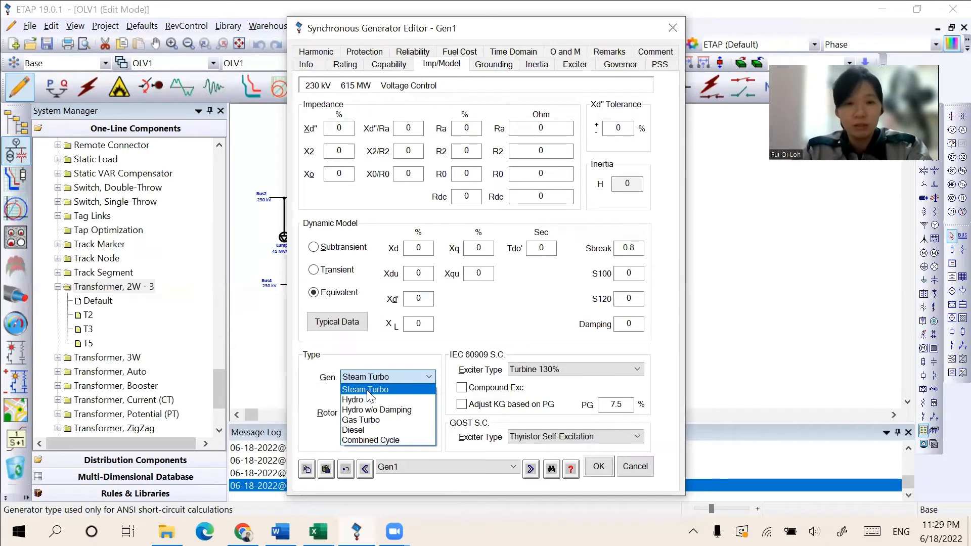
mouse_move(364, 399)
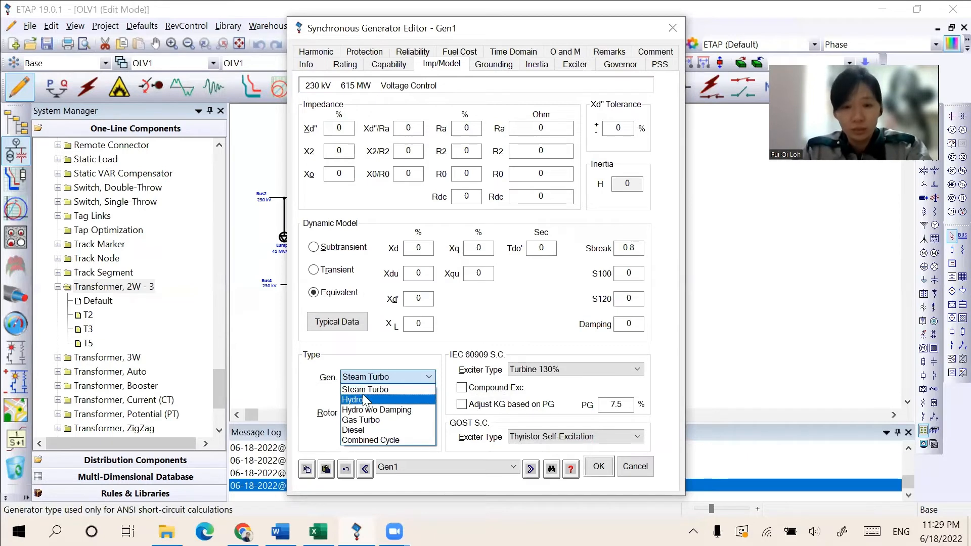
mouse_move(368, 390)
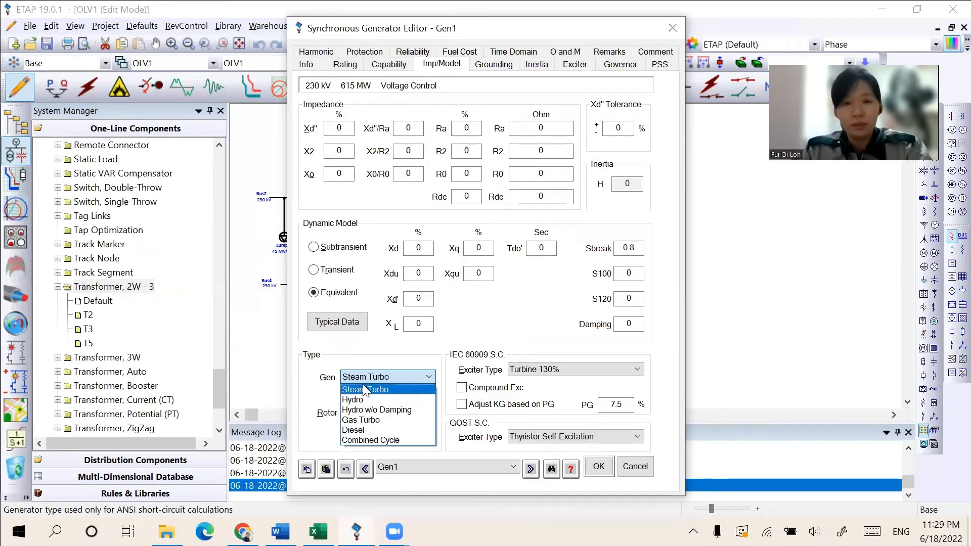
click(365, 389)
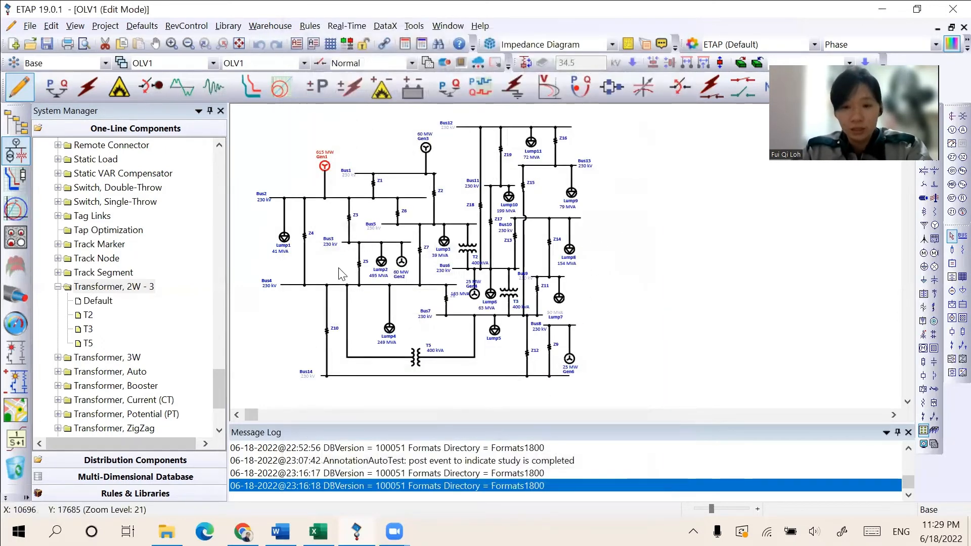
mouse_move(285, 499)
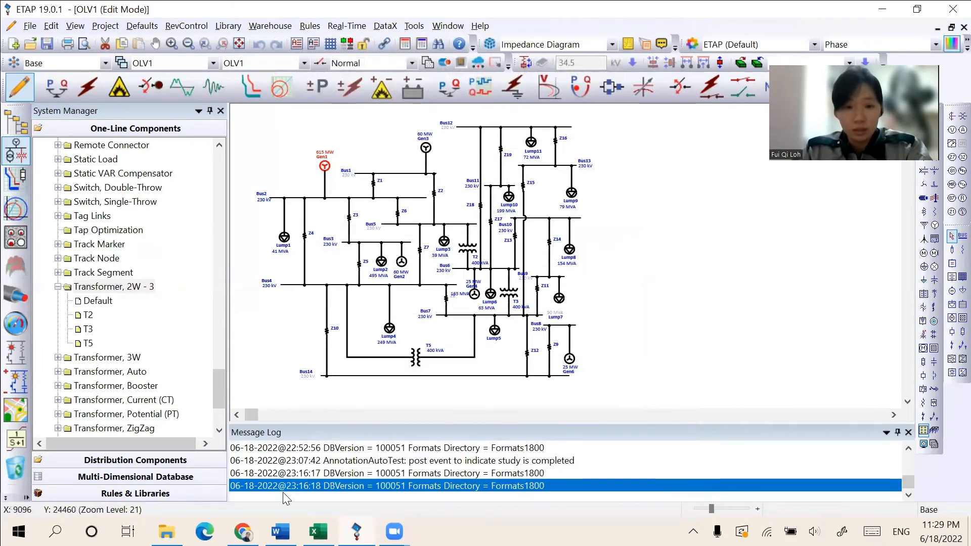
- Browse the EPS report's load-flow Tables 1 and 3 in Word, then minimize it back to ETAP
click(280, 532)
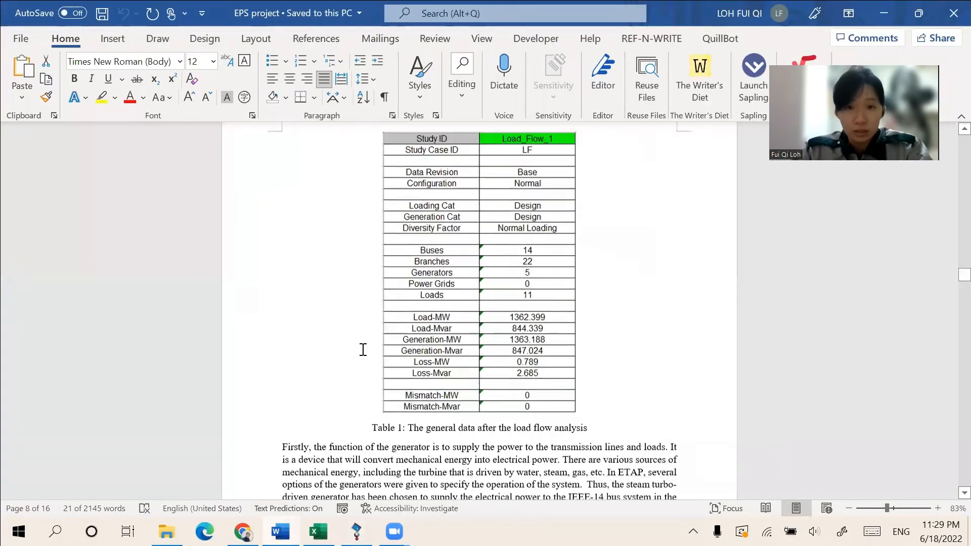
scroll(down, 3)
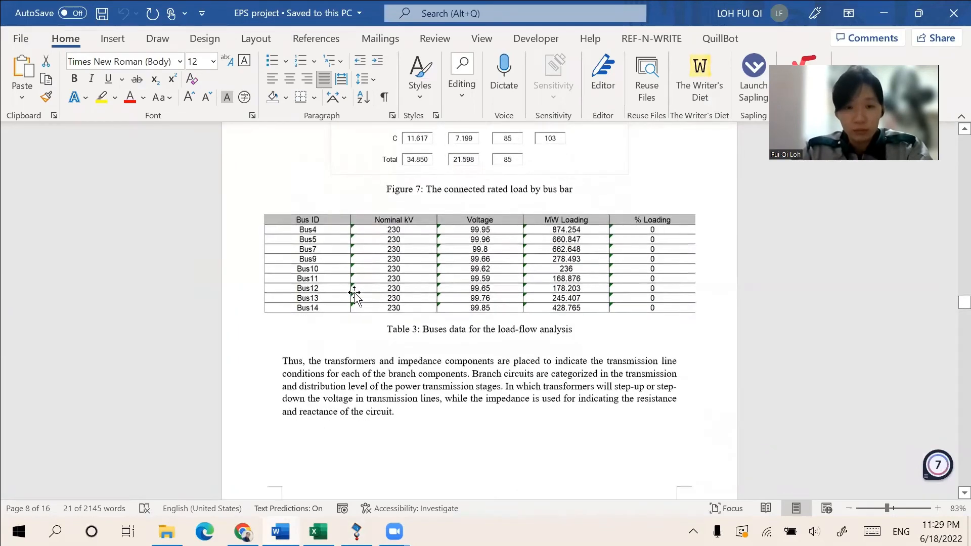
scroll(down, 3)
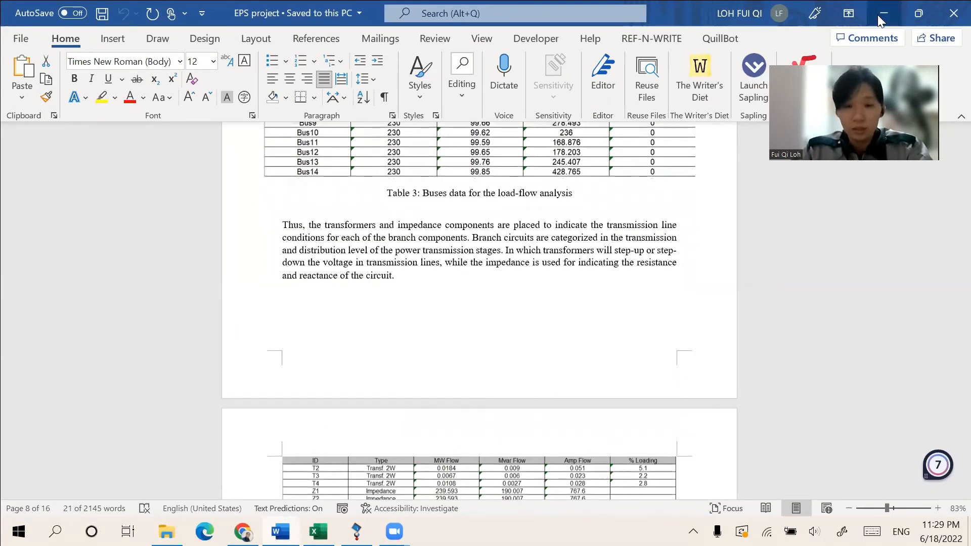
click(356, 532)
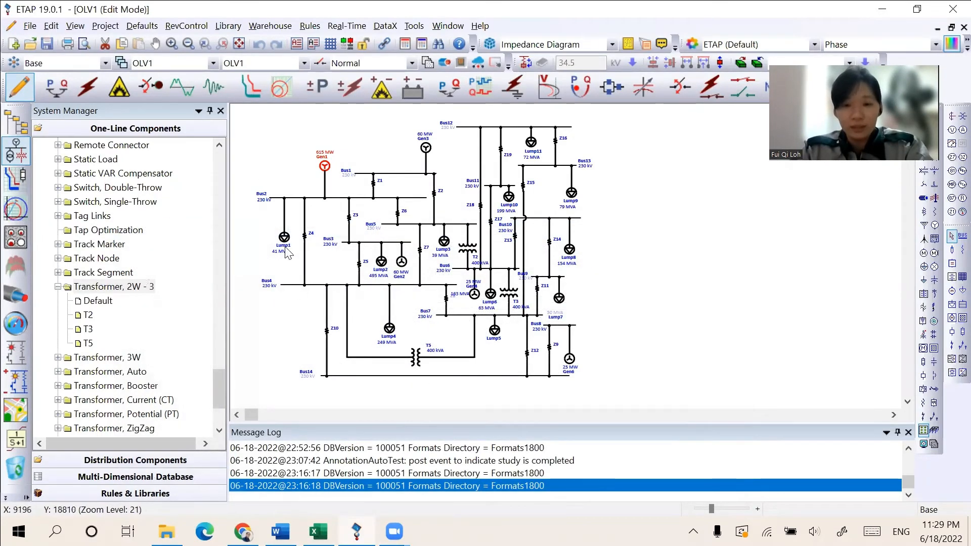
mouse_move(431, 275)
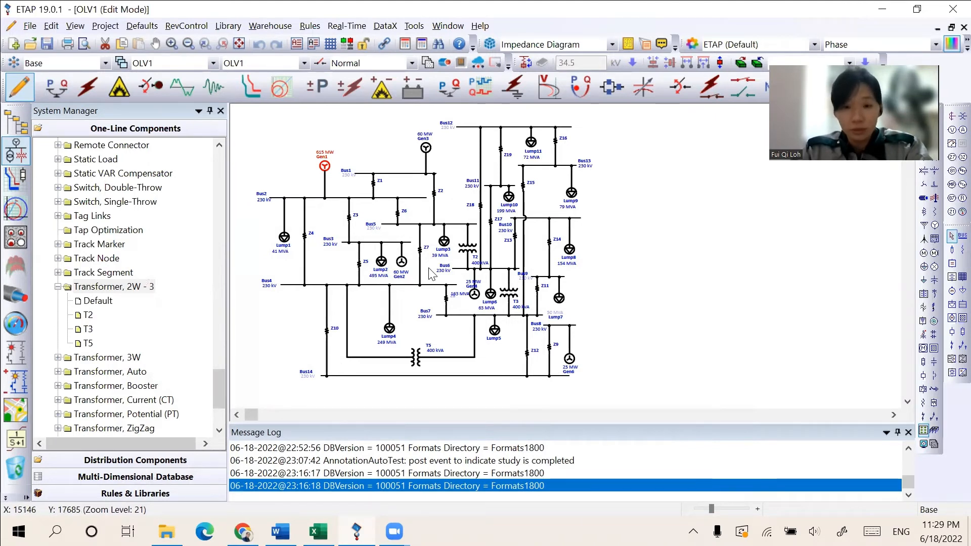
mouse_move(296, 221)
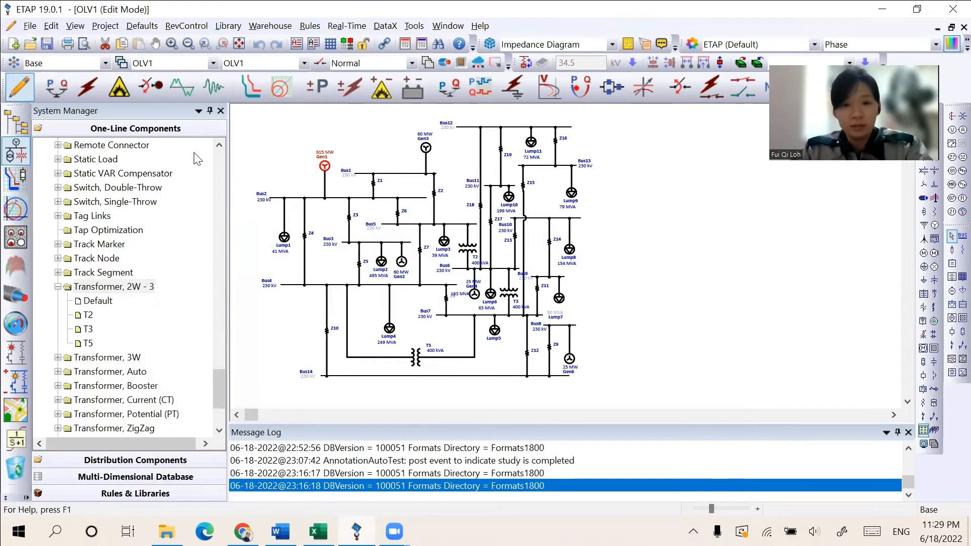
mouse_move(55, 86)
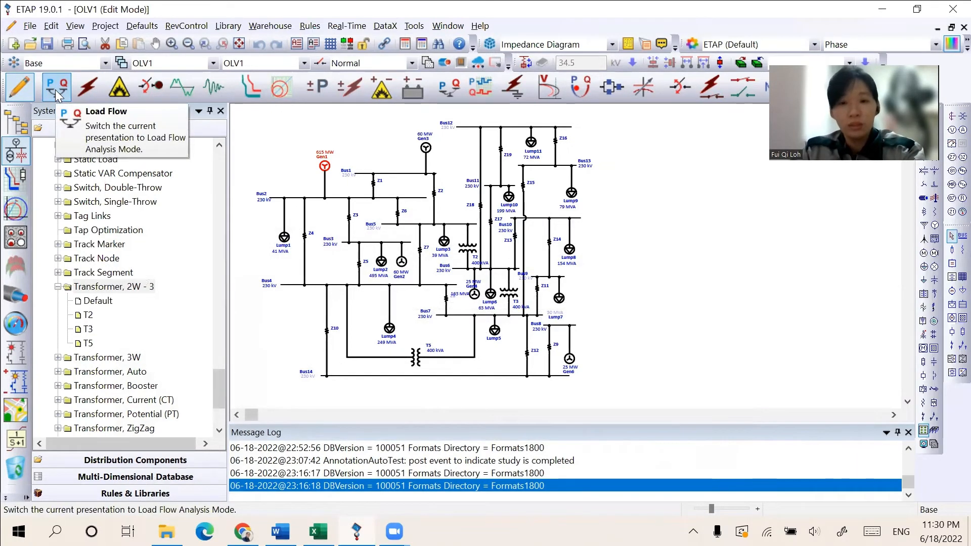
- Switch the diagram to Load Flow Analysis so bus voltages and branch flows display
click(54, 87)
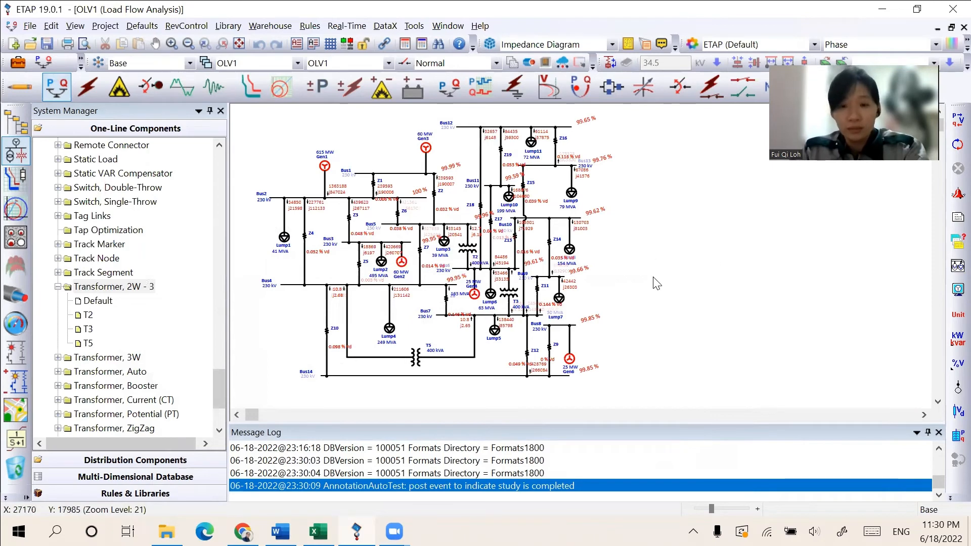
mouse_move(411, 239)
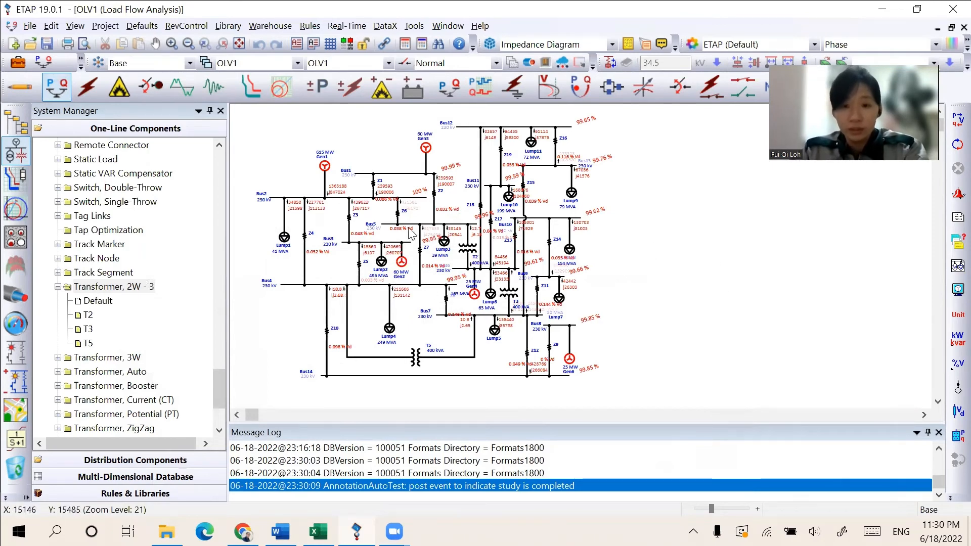
mouse_move(406, 214)
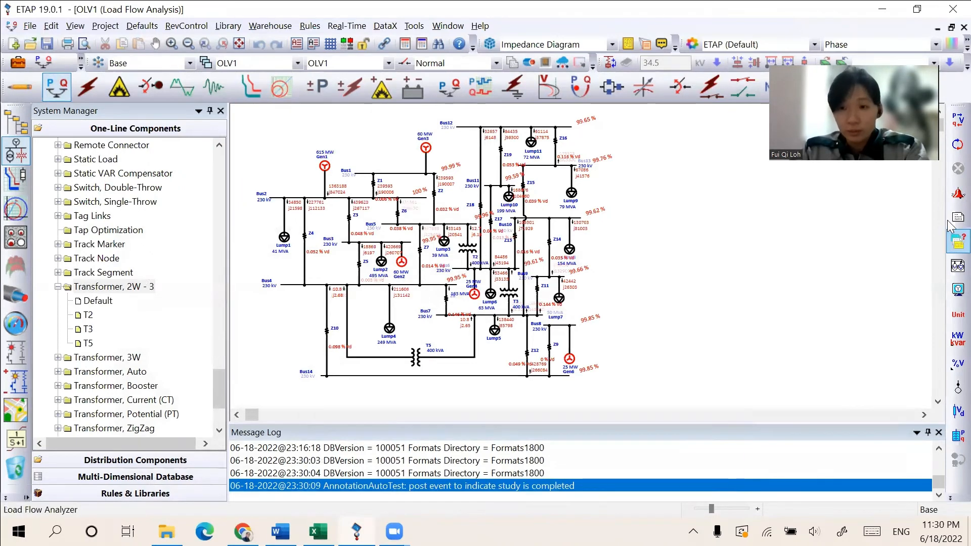
mouse_move(957, 217)
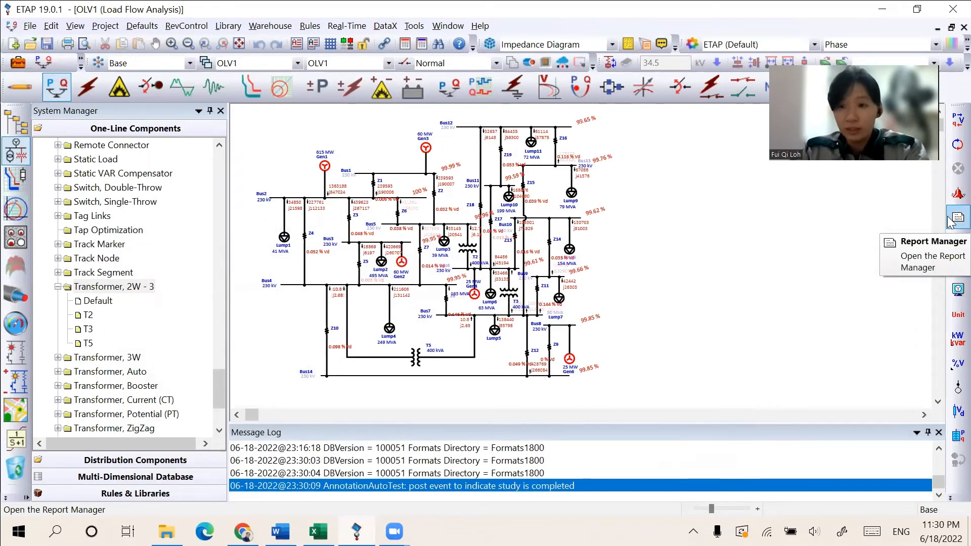
- Generate the complete Load_Flow_1 report from Report Manager in MS Excel format
click(958, 217)
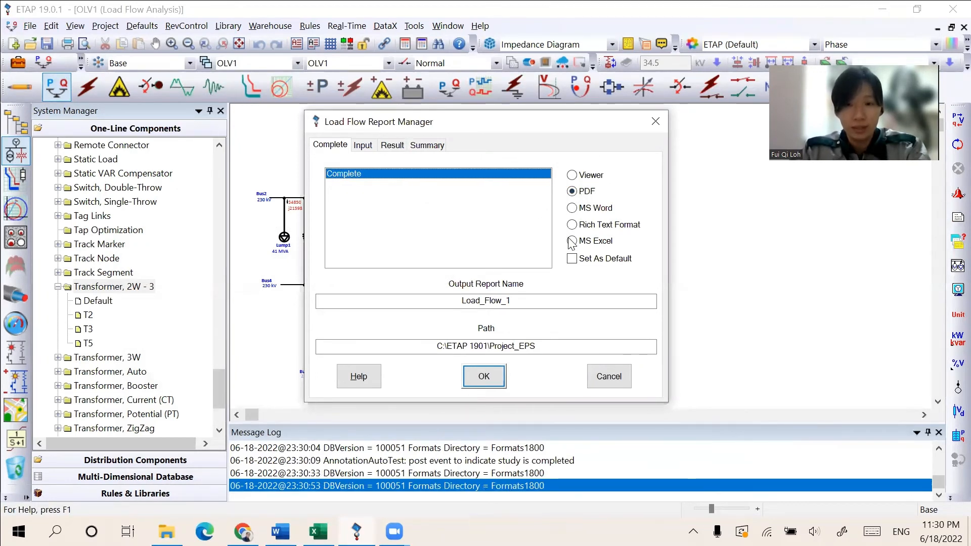
click(572, 241)
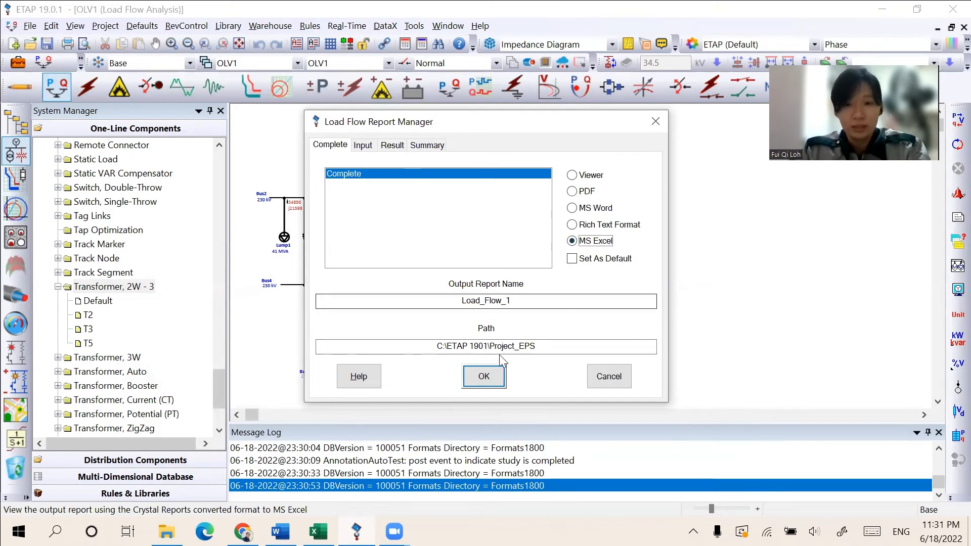
click(483, 376)
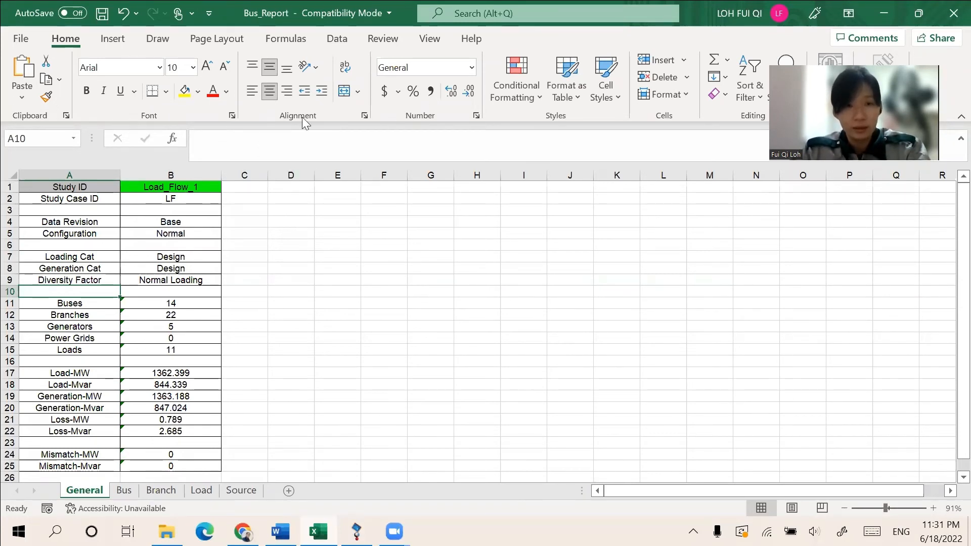
mouse_move(754, 81)
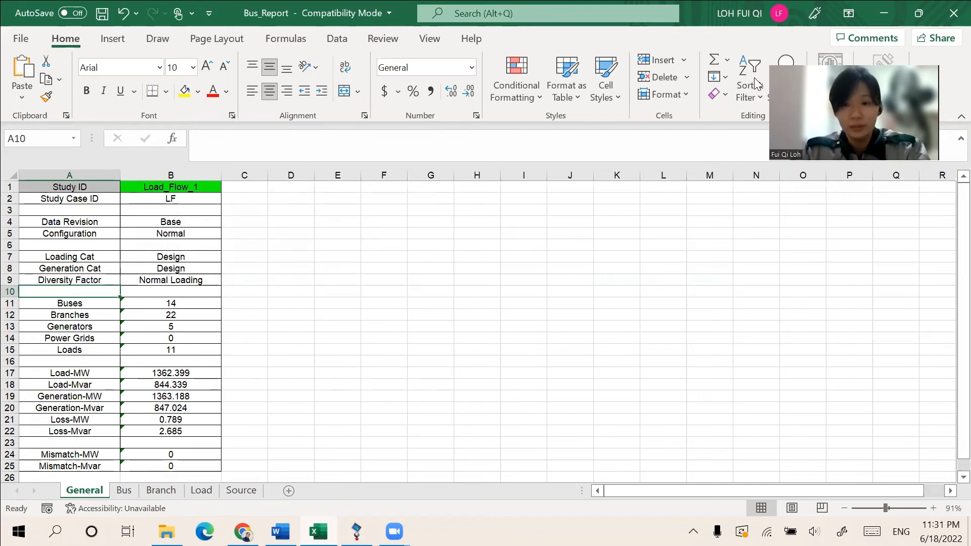
mouse_move(876, 14)
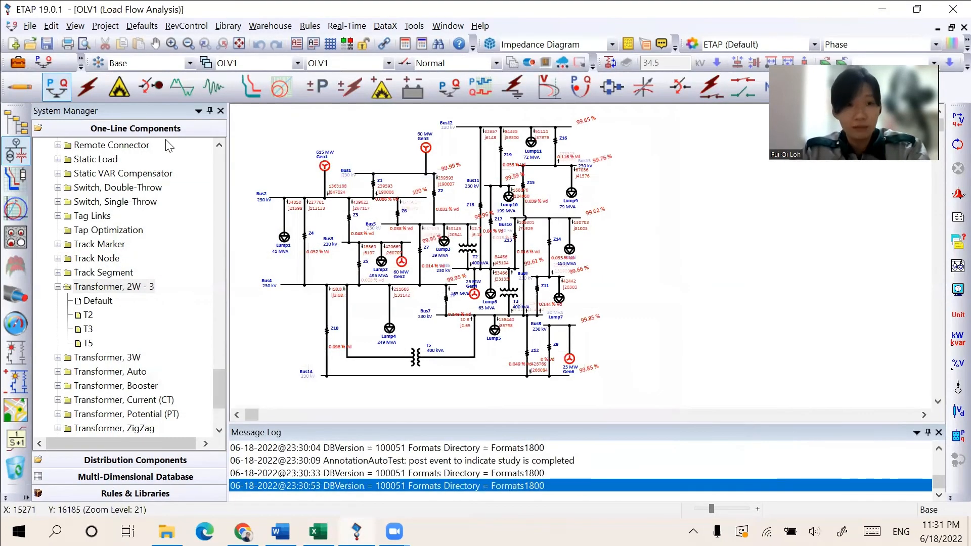
mouse_move(85, 95)
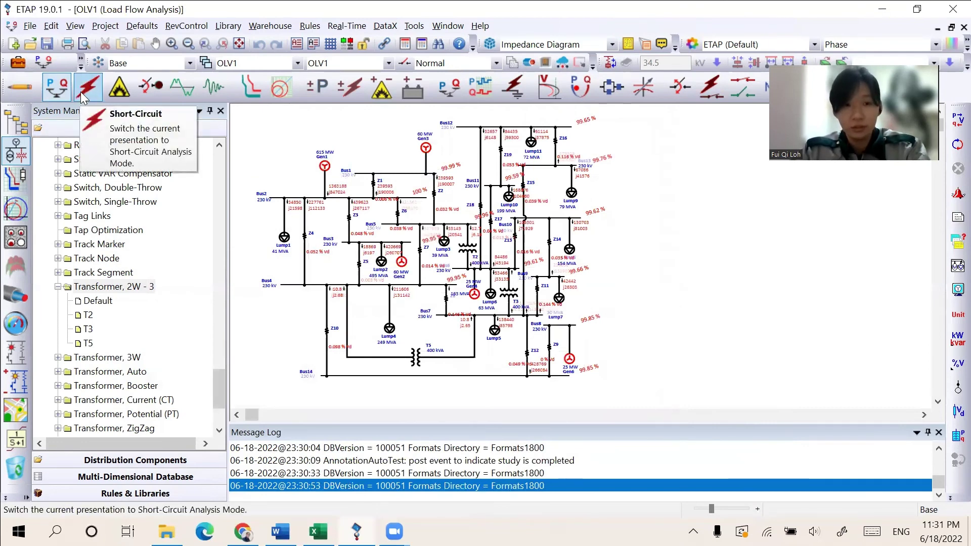
mouse_move(83, 96)
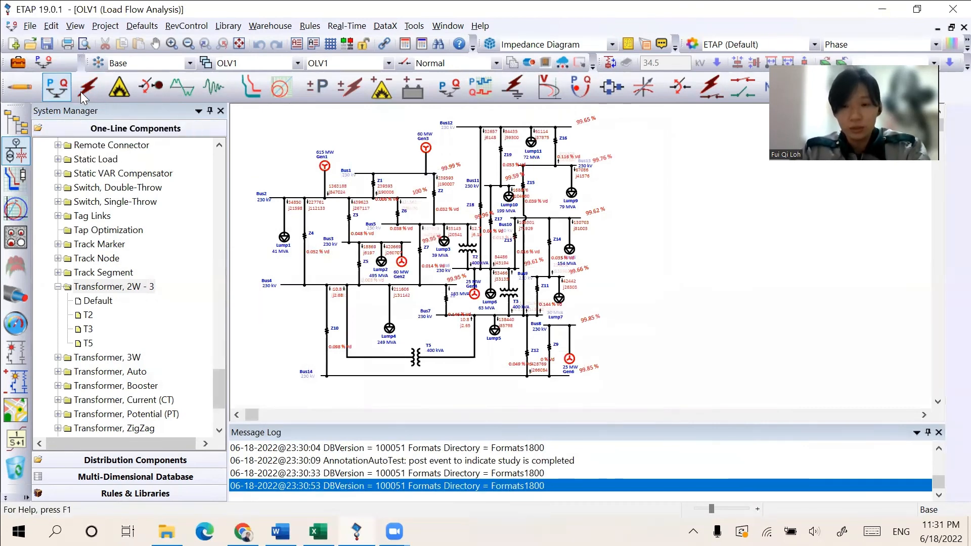
- Switch the diagram to Short-Circuit Analysis mode and bring up the Word report's Short Circuit Analysis section
click(88, 87)
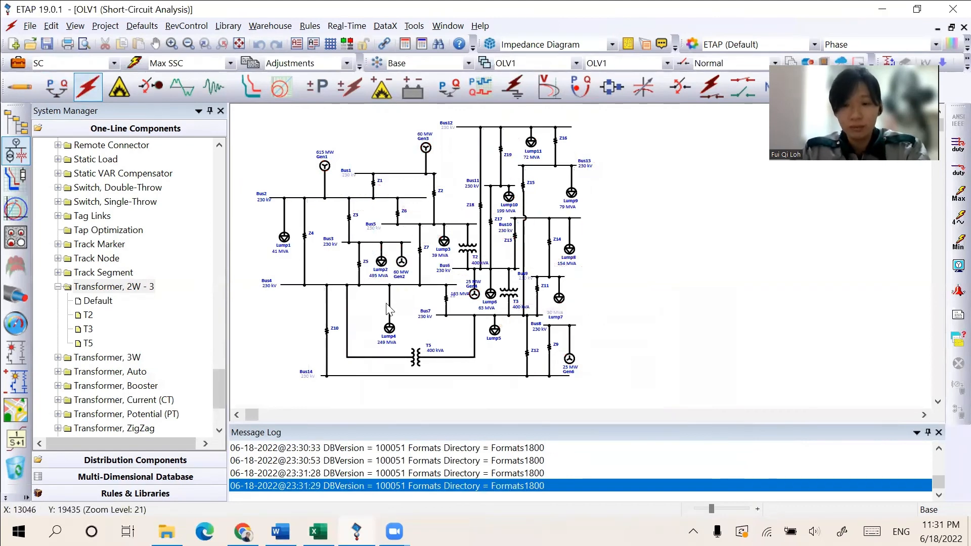
mouse_move(383, 348)
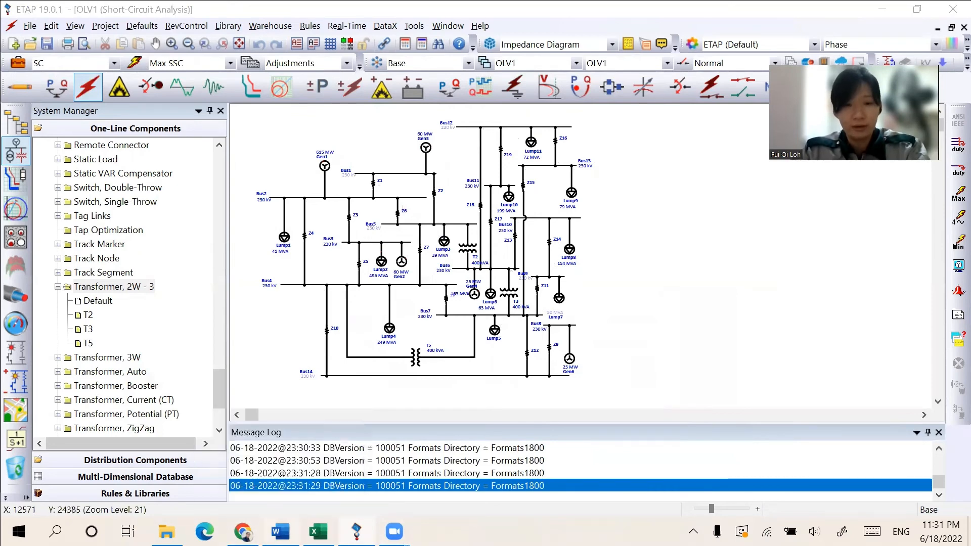
click(280, 532)
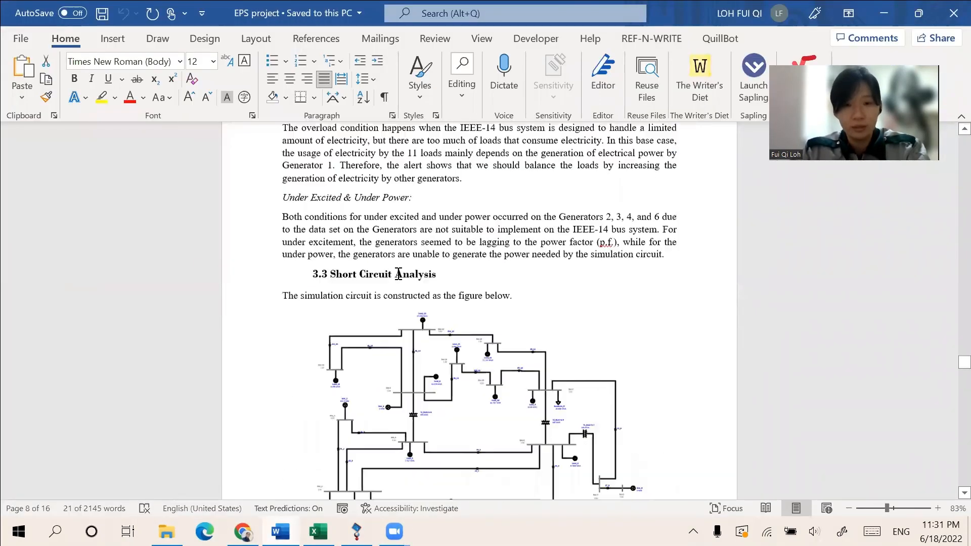